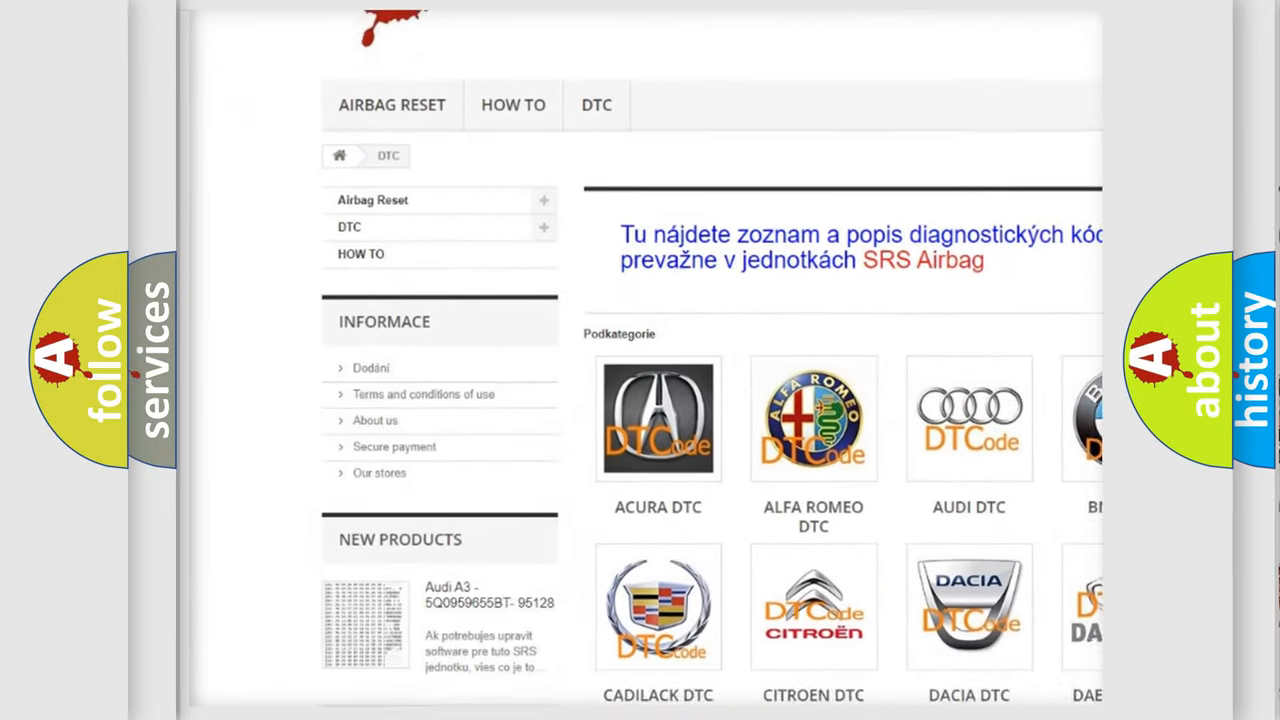
Scroll the DTC category page to the lower car-brand tiles and highlight Saturn DTC.
{"action": "scroll", "scroll_direction": "down", "scroll_amount": 3}
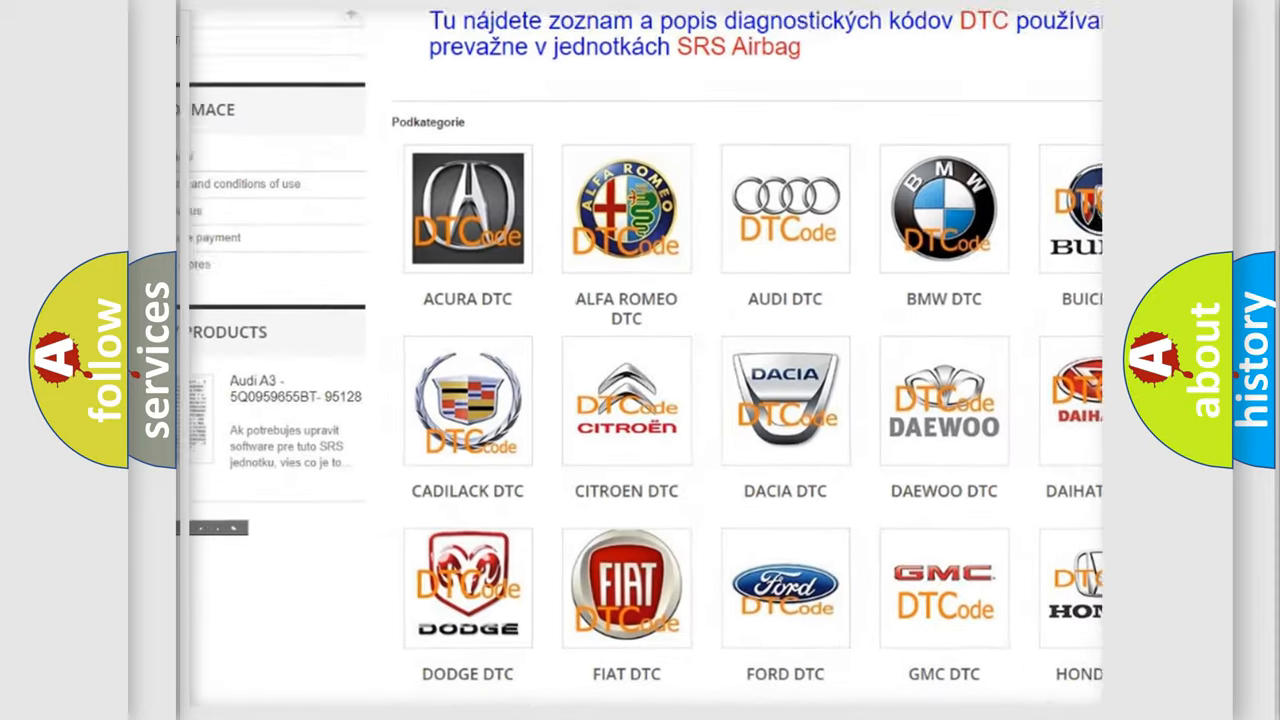
{"action": "scroll", "scroll_direction": "down", "scroll_amount": 3}
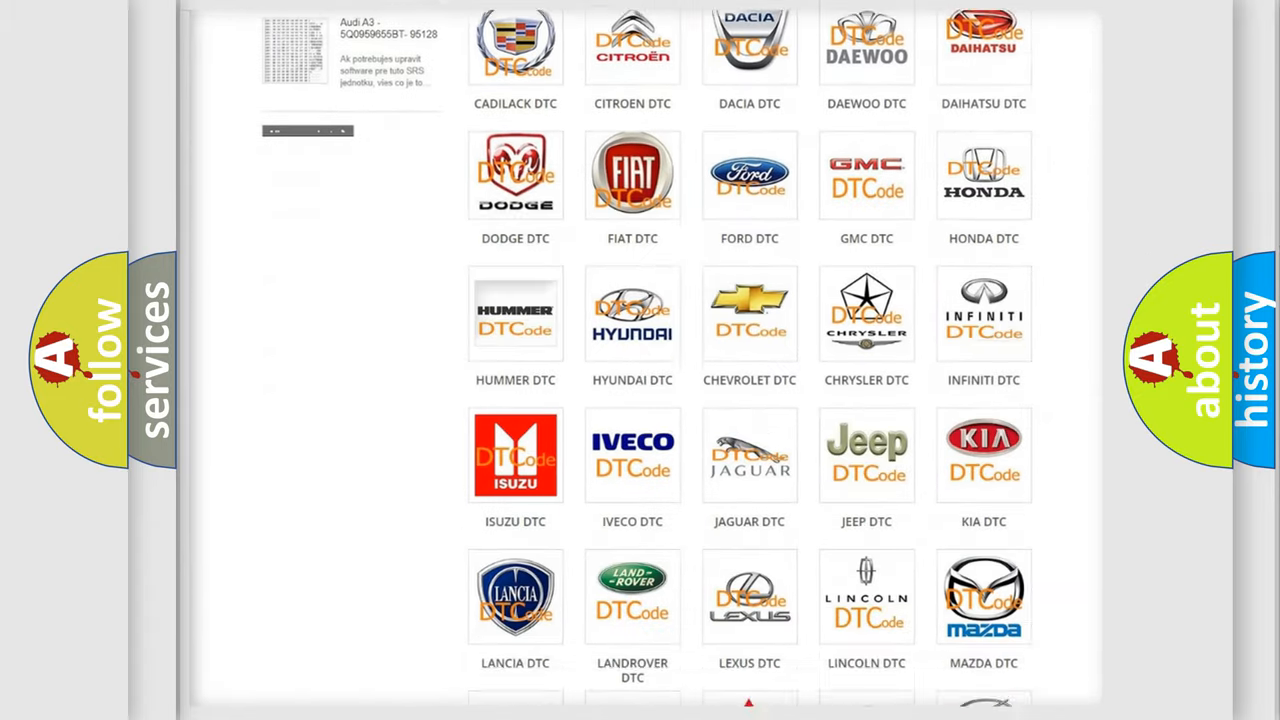
{"action": "scroll", "scroll_direction": "down", "scroll_amount": 3}
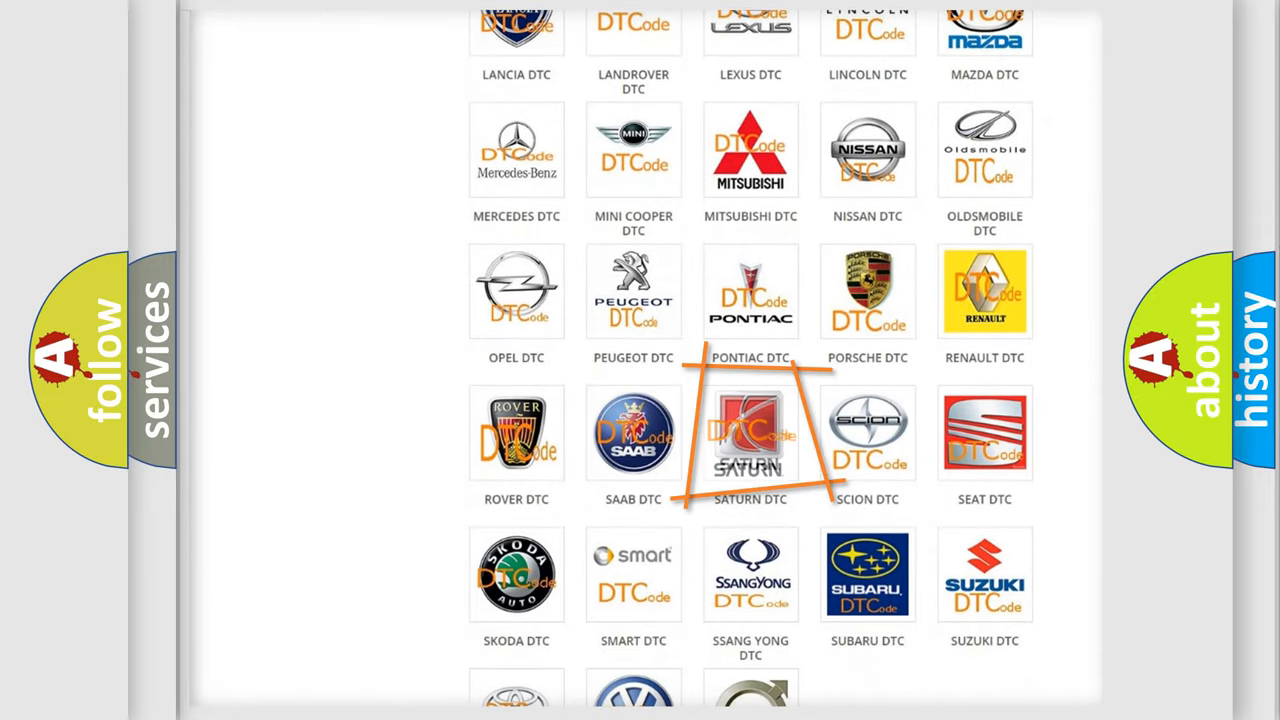
{"action": "left_click", "coordinate": [750, 432]}
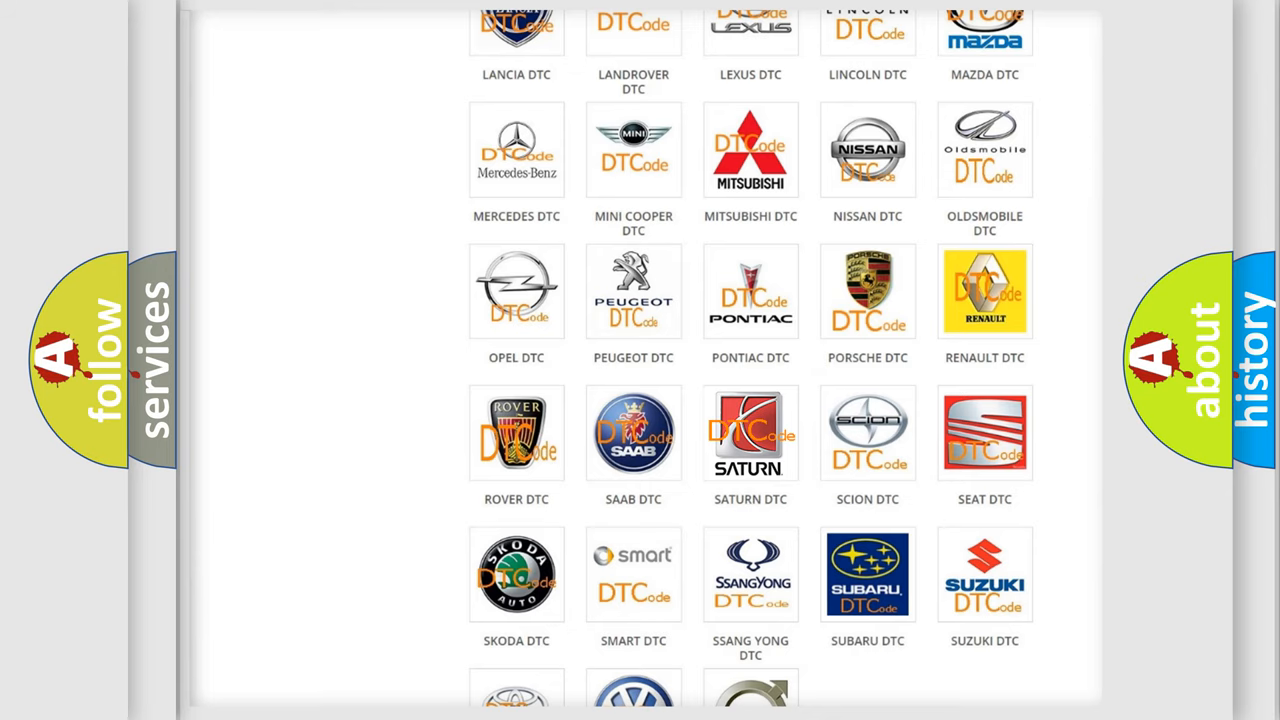